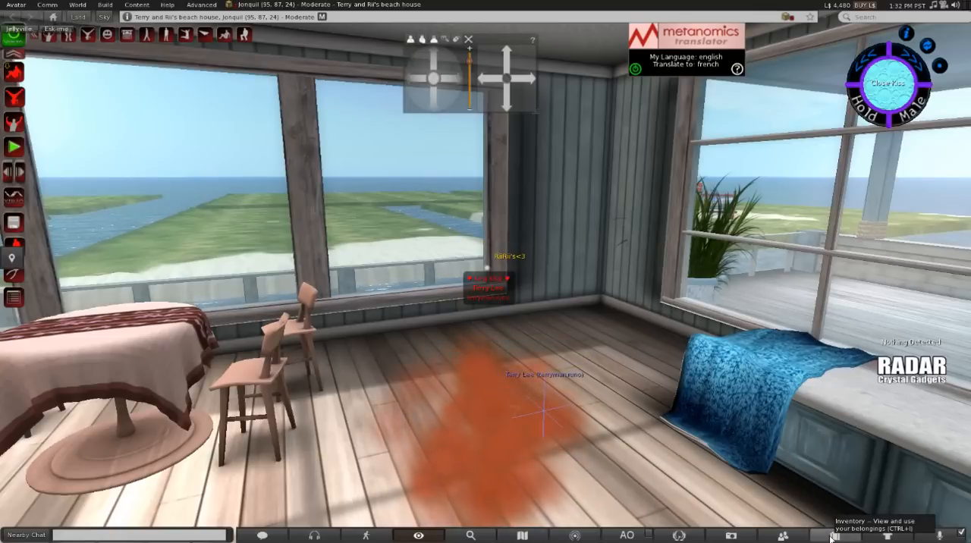
Review the Cloud Strife Advent children outfit's clothing list in Edit Outfit.
left_click(841, 537)
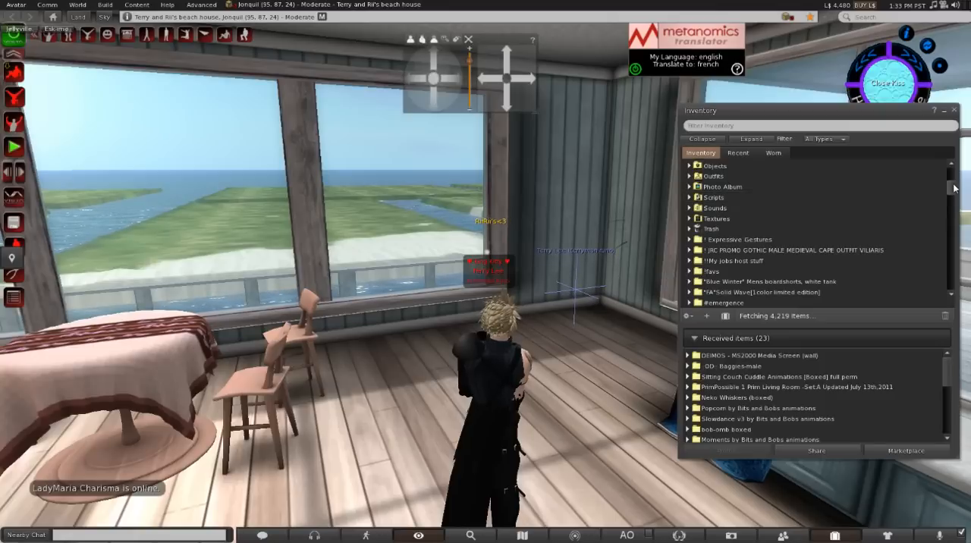
scroll("down", 3)
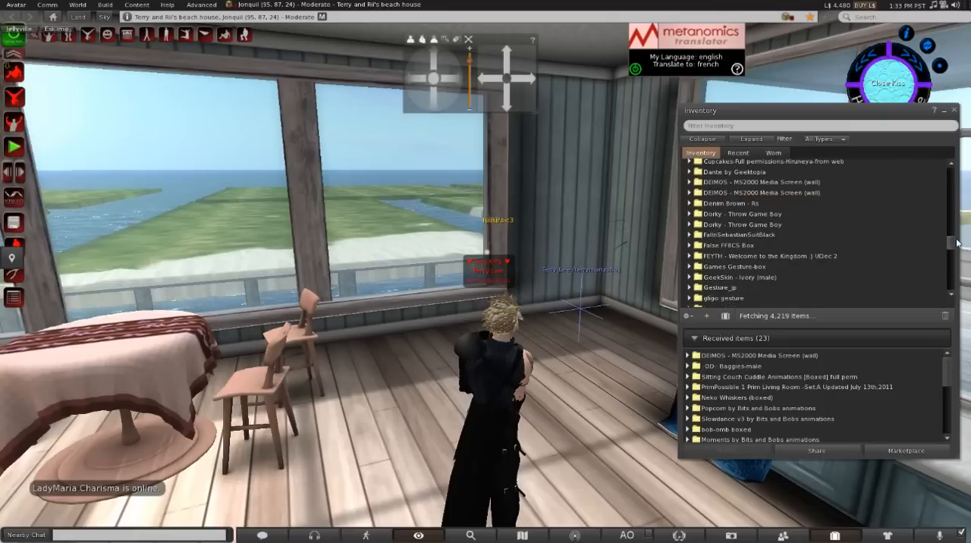
scroll("down", 3)
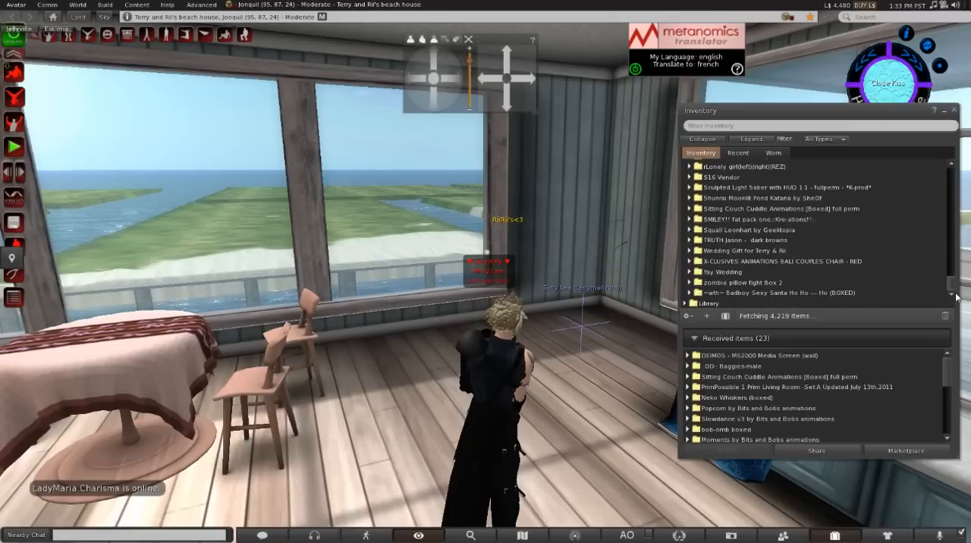
scroll("down", 3)
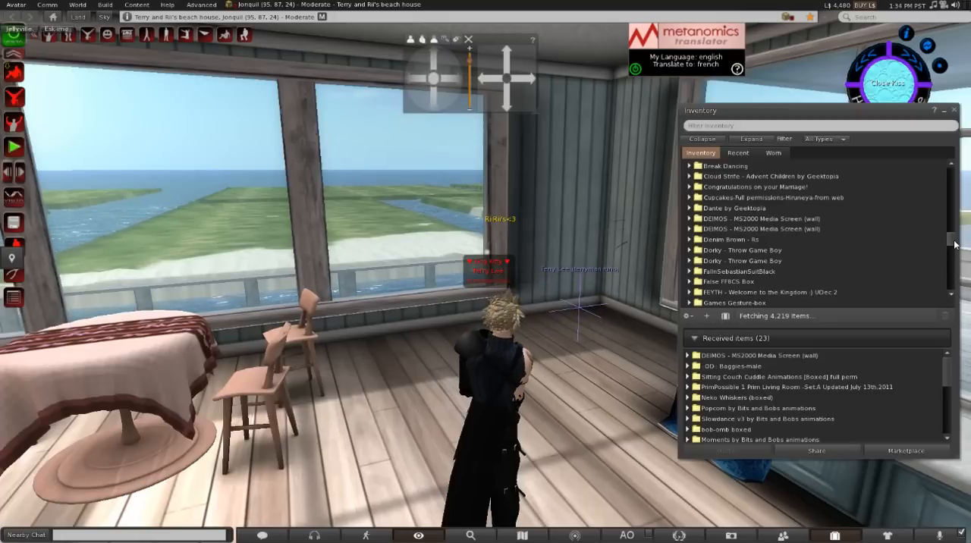
scroll("down", 3)
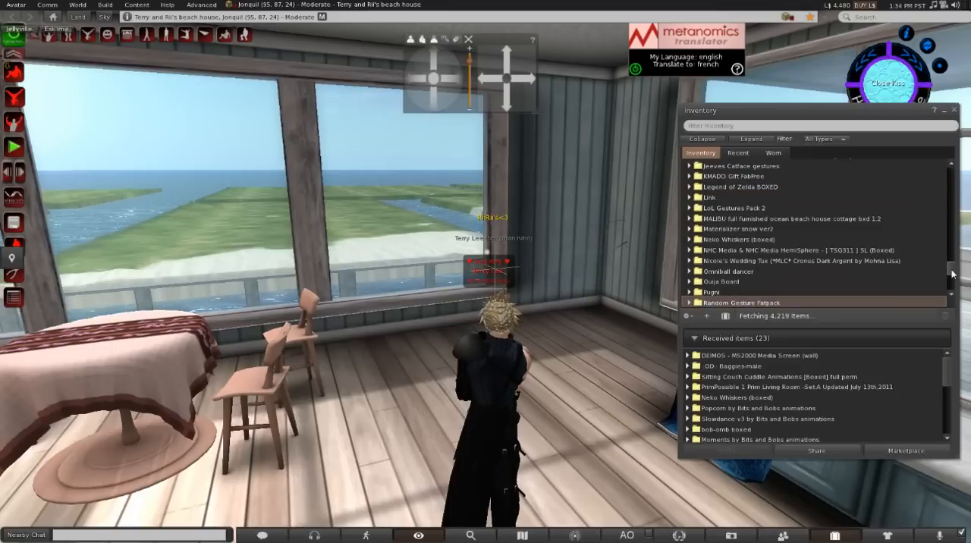
scroll("down", 3)
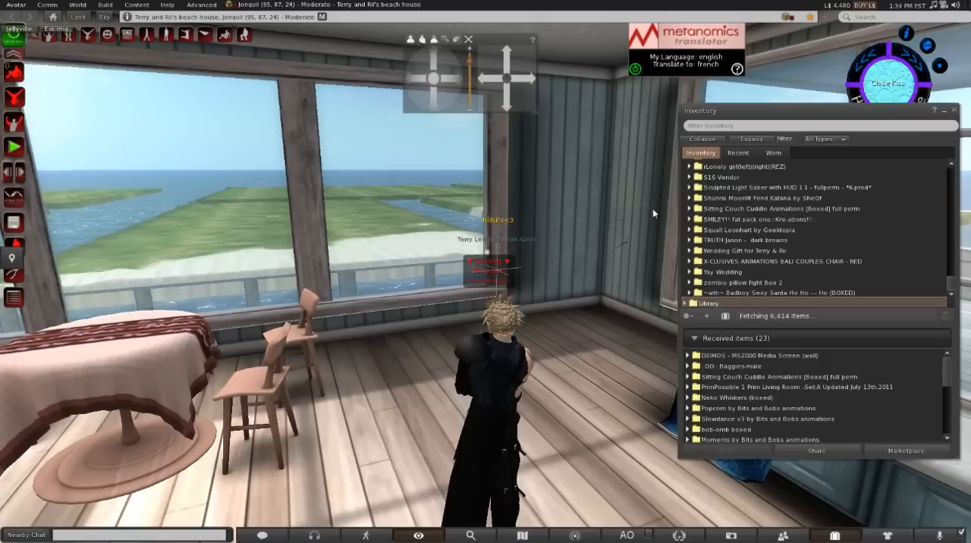
left_click(774, 291)
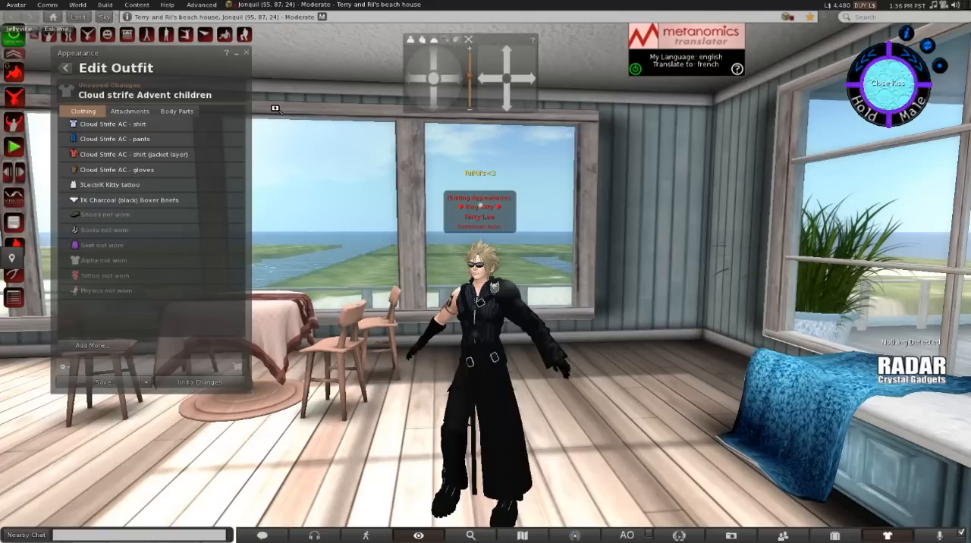
mouse_move(252, 51)
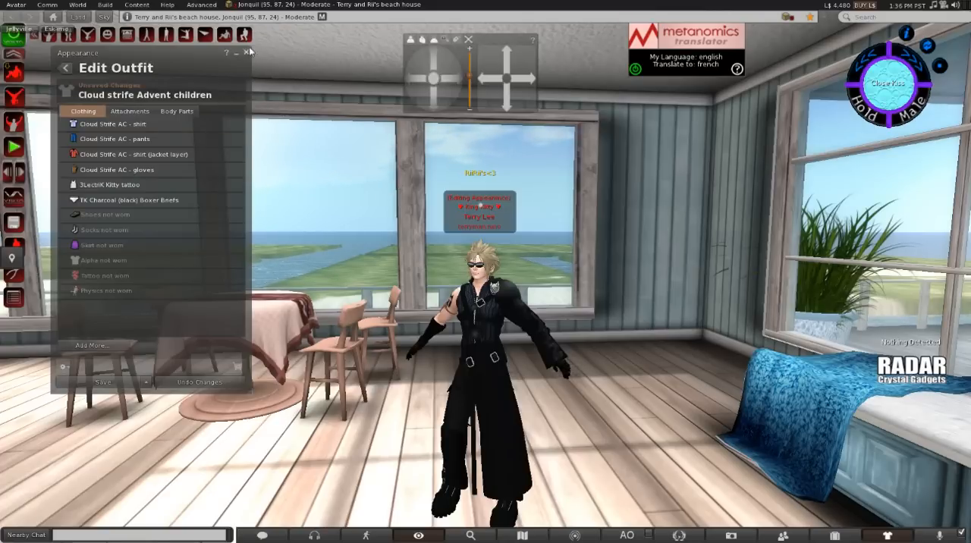
mouse_move(252, 53)
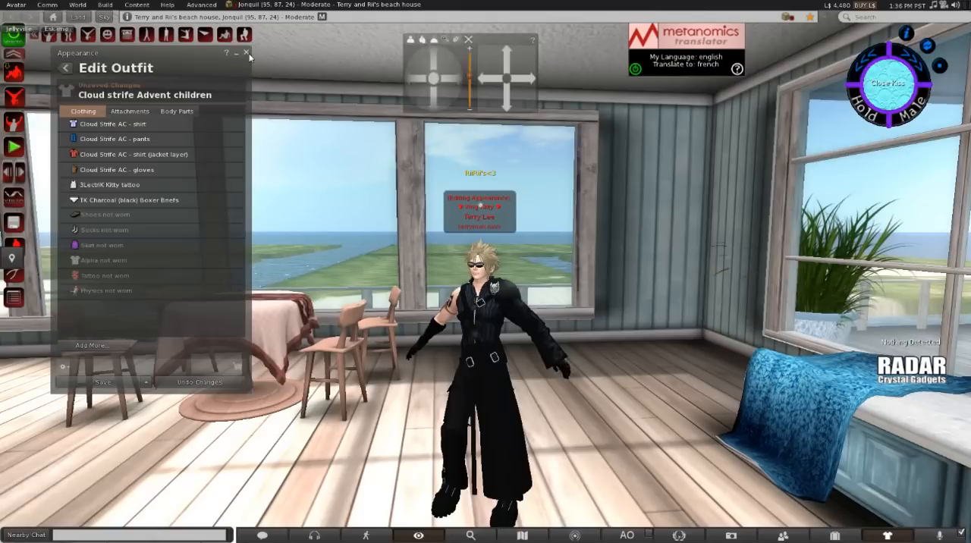
Close the Edit Outfit panel, returning to the saved outfits list.
left_click(249, 52)
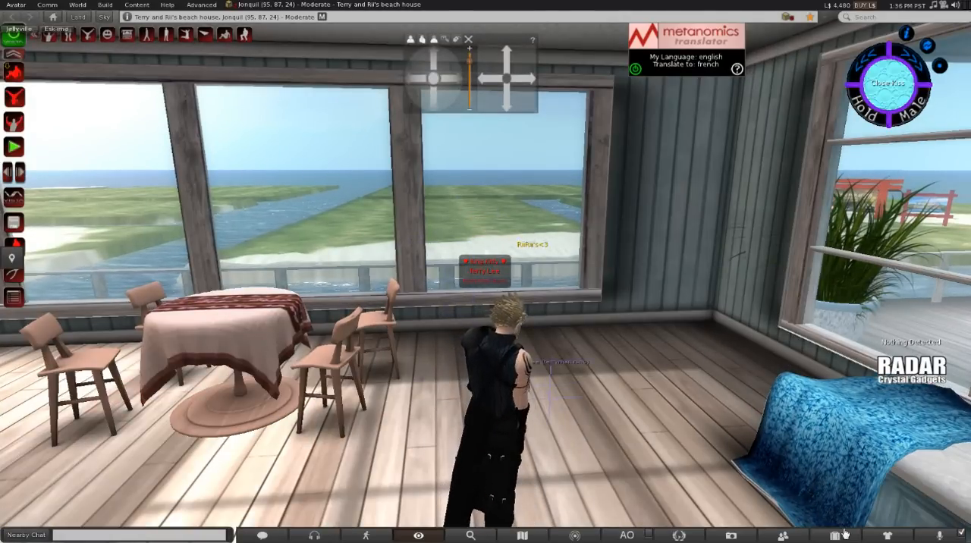
left_click(884, 533)
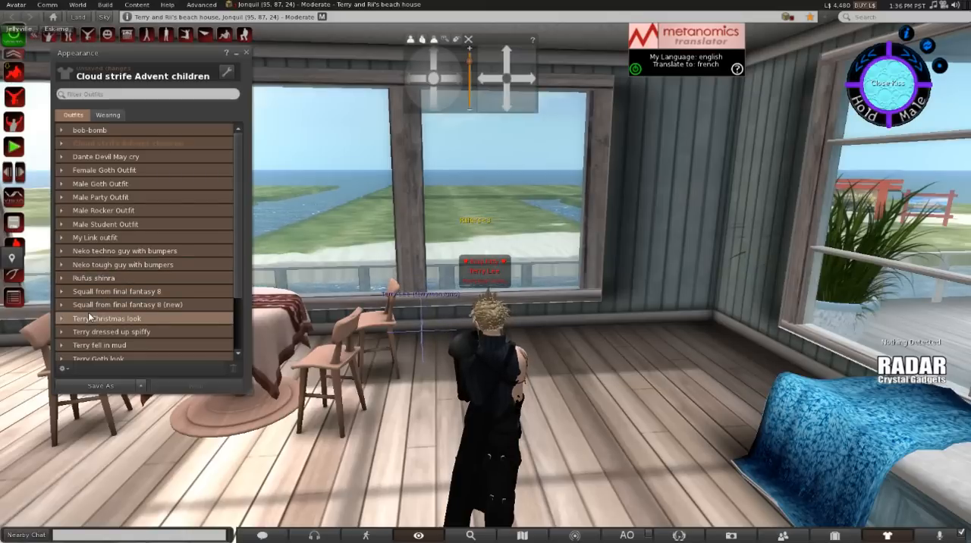
Expand the Terry Christmas look outfit and wear its Santa clothing pieces.
left_click(62, 319)
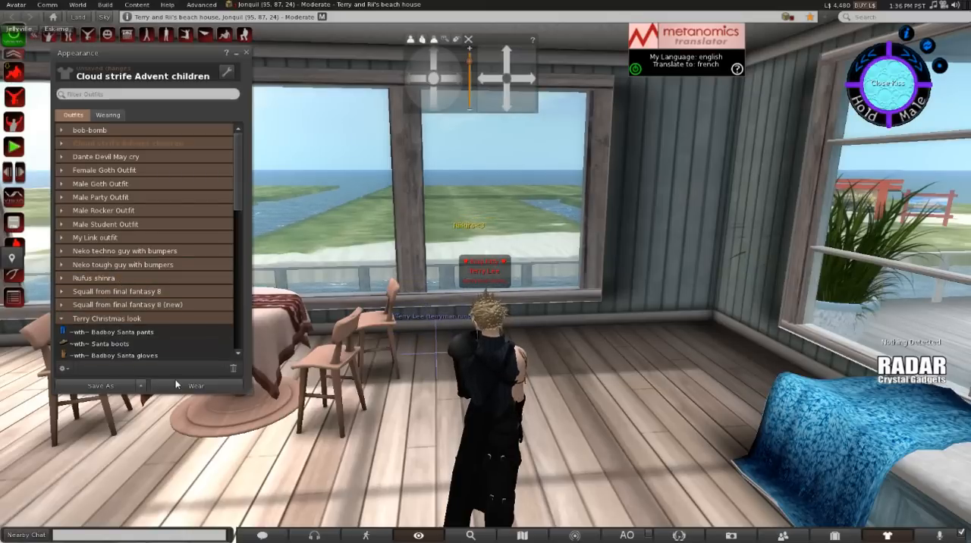
left_click(196, 386)
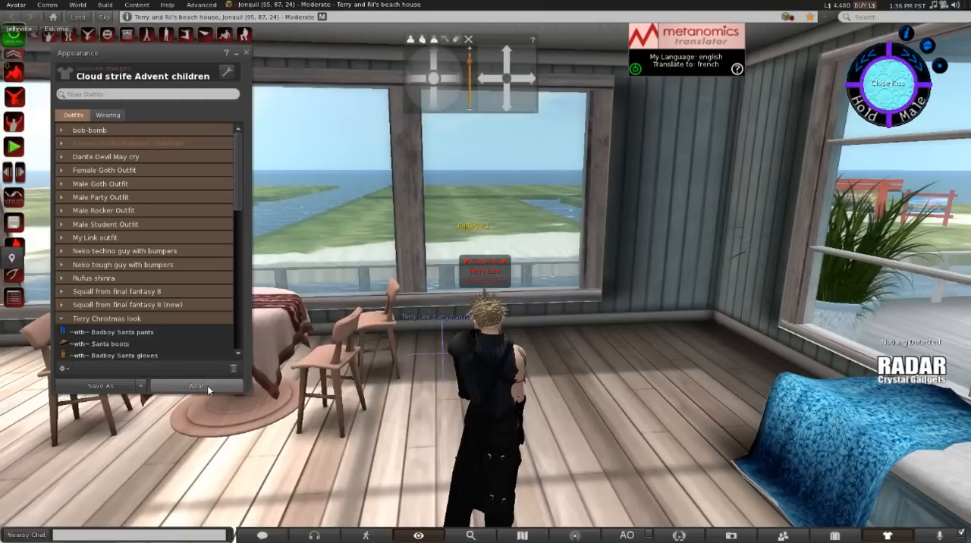
left_click(196, 386)
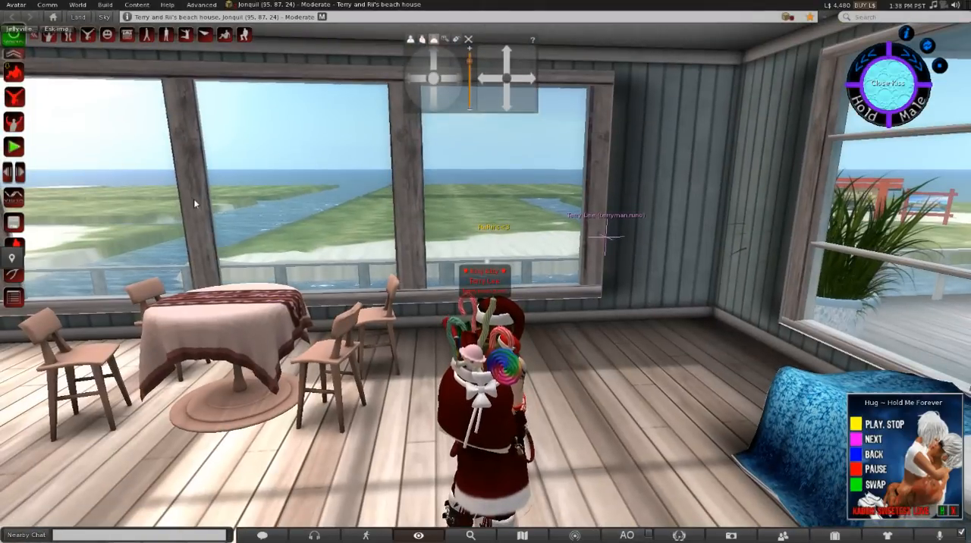
Run Force Appearance Update (Rebake) from Avatar Health.
left_click(15, 6)
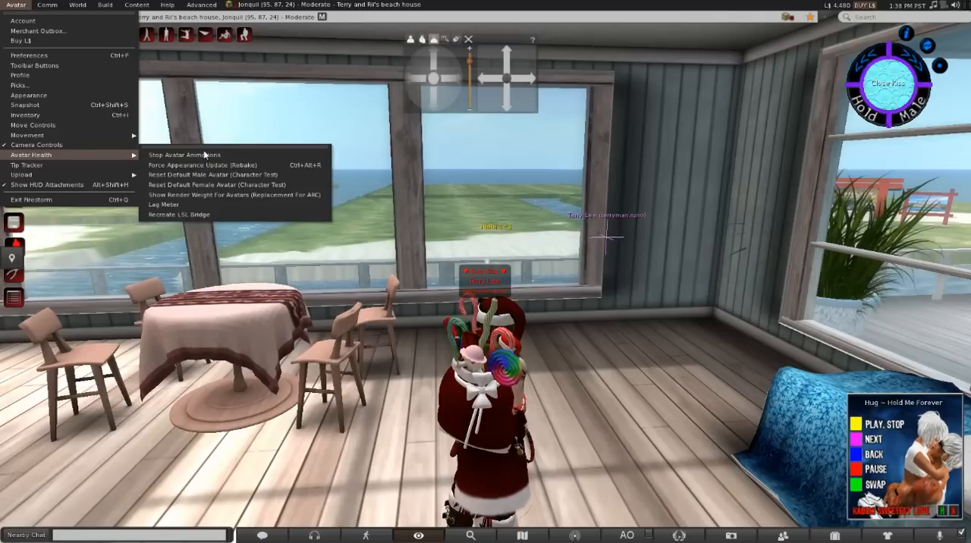
mouse_move(203, 166)
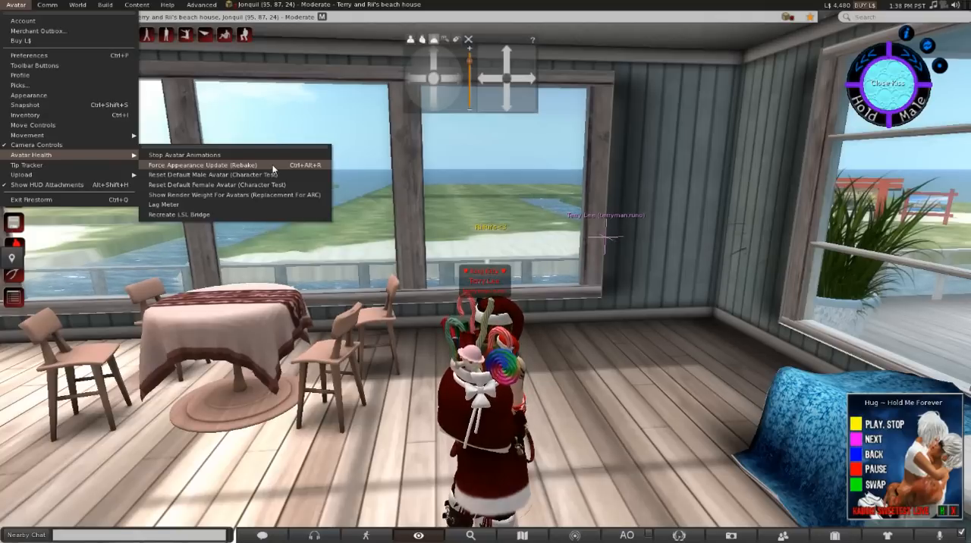
left_click(204, 165)
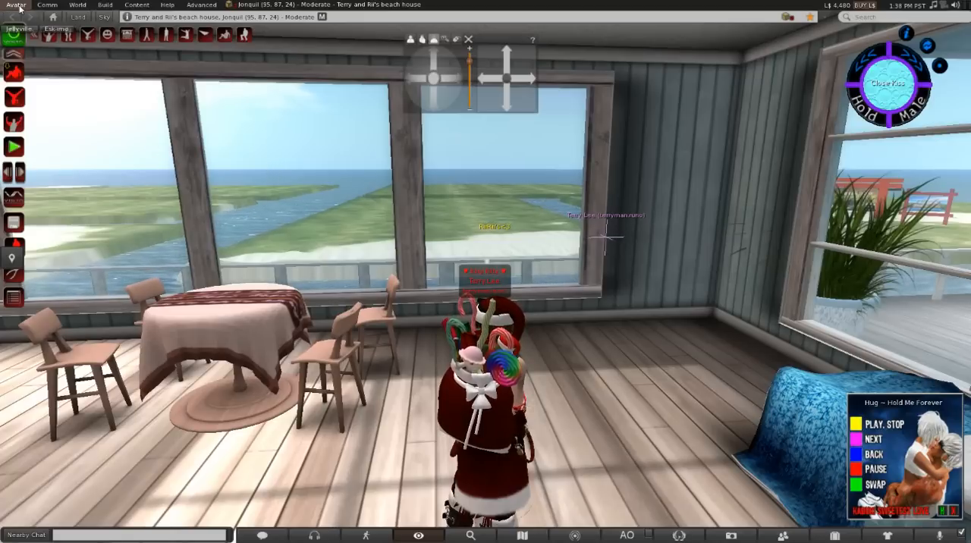
Reinstate the LSL Bridge from Avatar Health, then request to exit Firestorm.
left_click(15, 6)
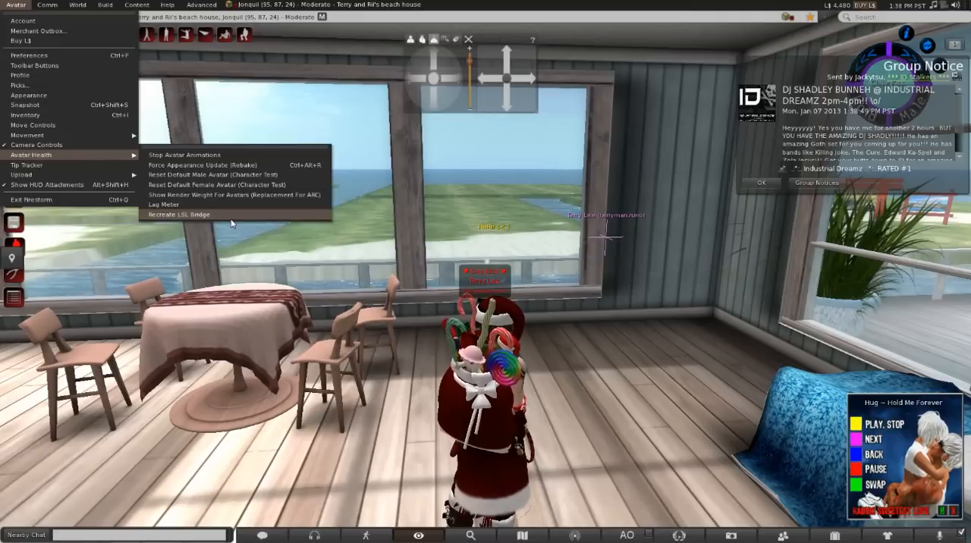
left_click(178, 214)
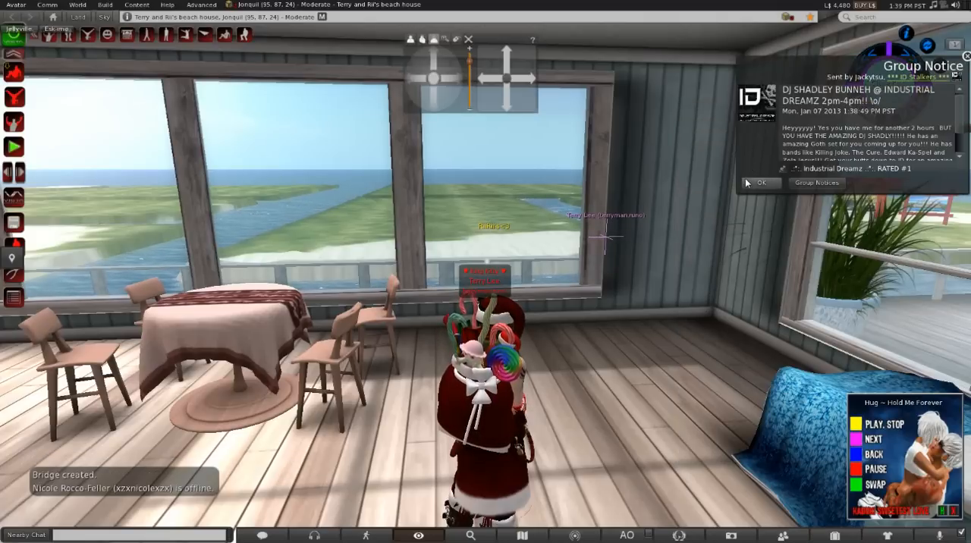
left_click(761, 182)
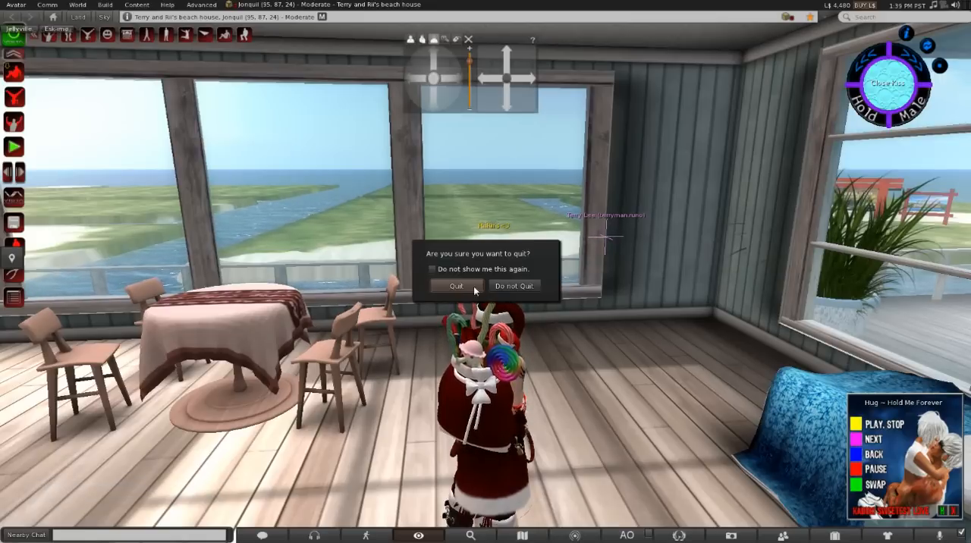
Decline quitting with Do not Quit, keeping the session running.
left_click(517, 285)
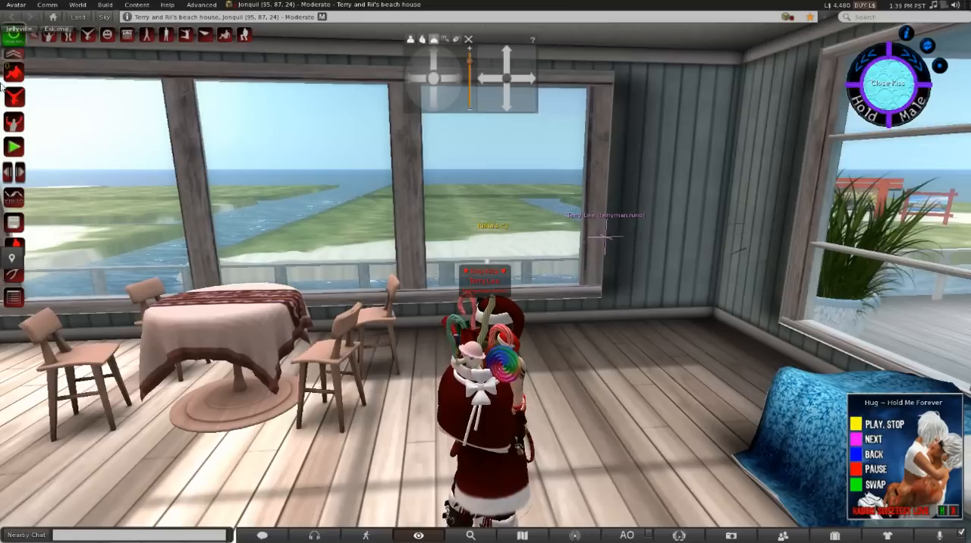
left_click(14, 6)
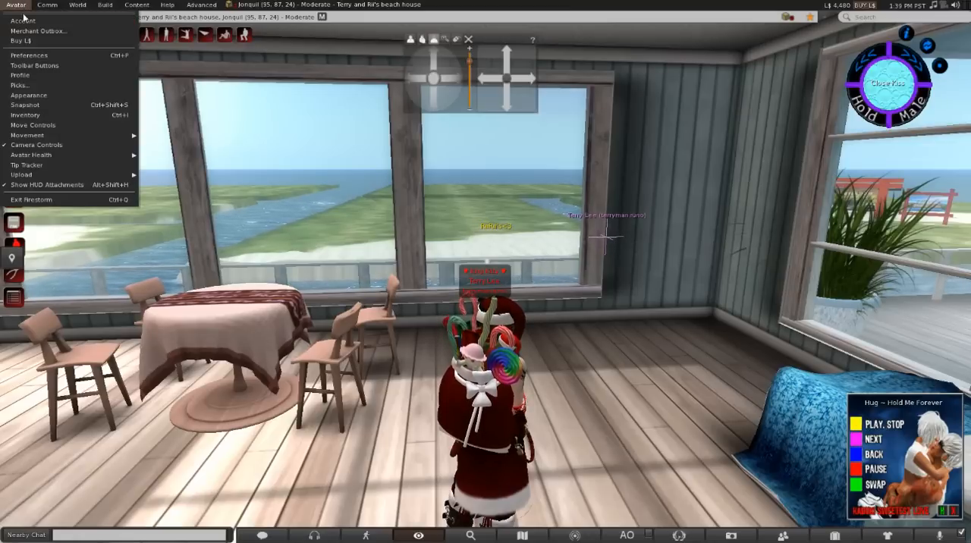
View the Network & Cache preferences, cancel without changes, and dismiss the group notice.
left_click(29, 55)
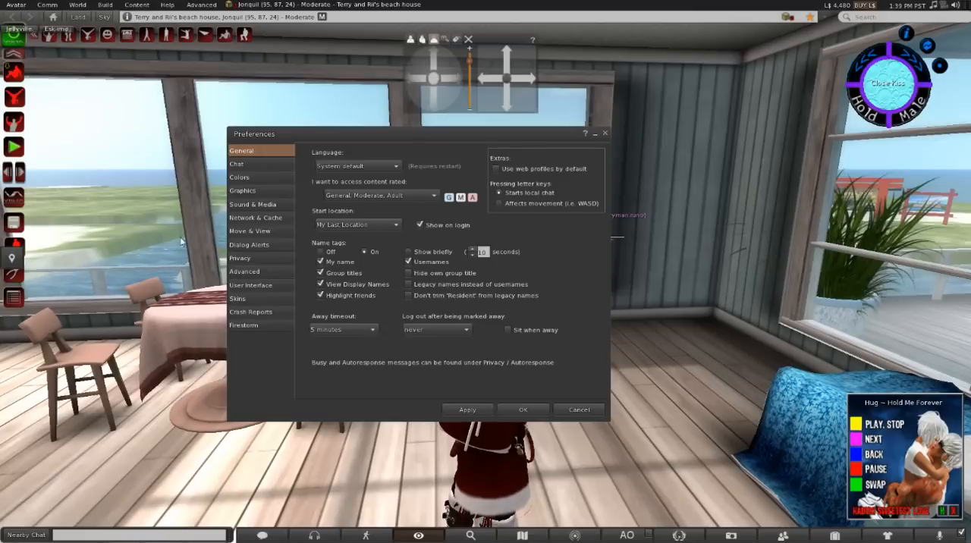
left_click(255, 218)
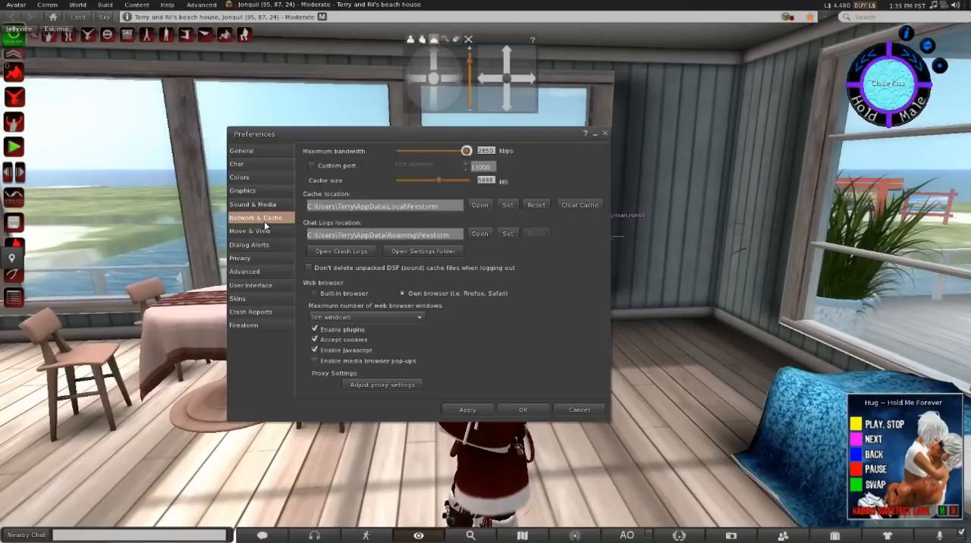
mouse_move(531, 212)
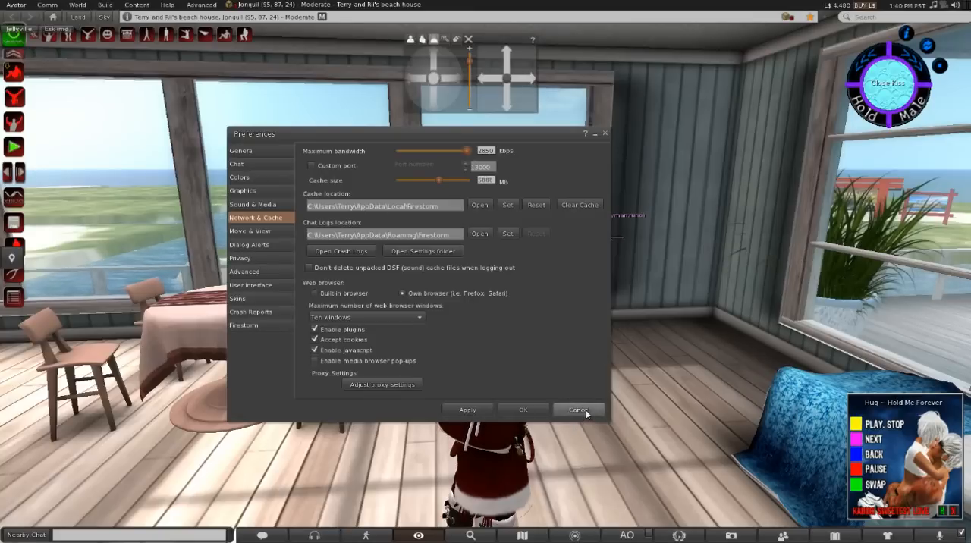
left_click(578, 410)
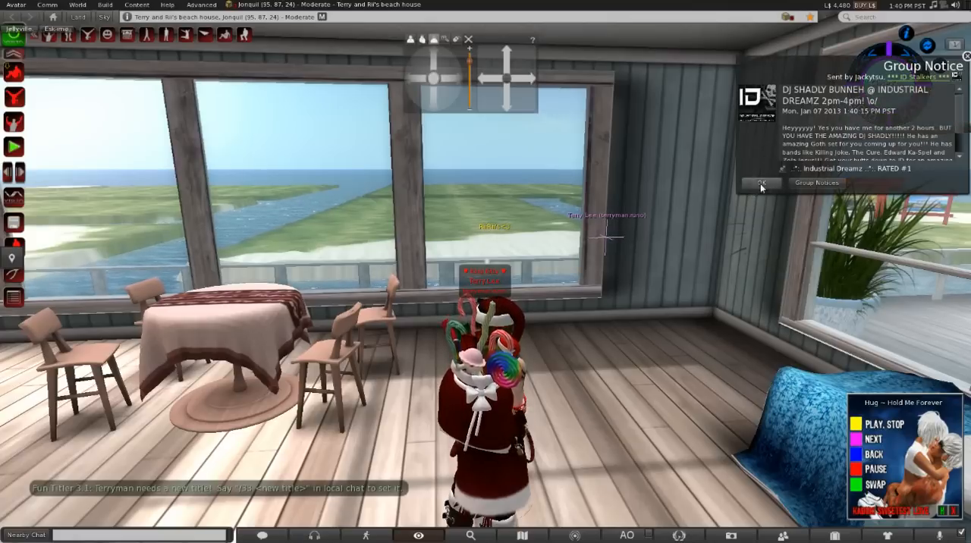
left_click(760, 183)
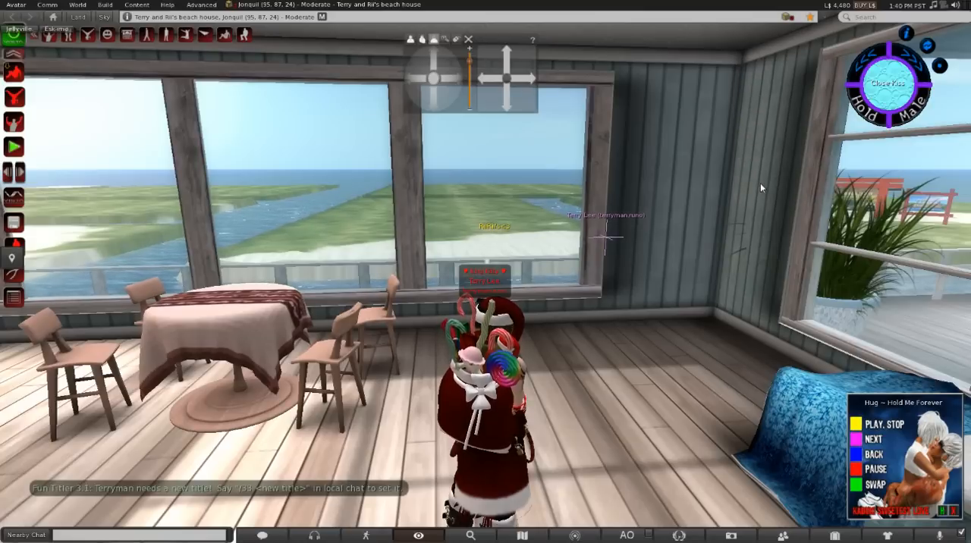